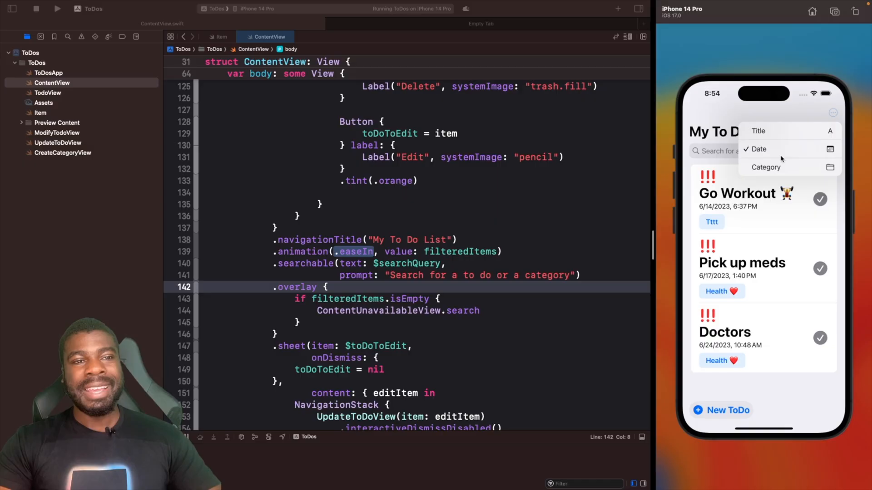
Sort the simulated to-do list by Category, then reopen the sort menu for Date.
{"action": "left_click", "coordinate": [757, 149]}
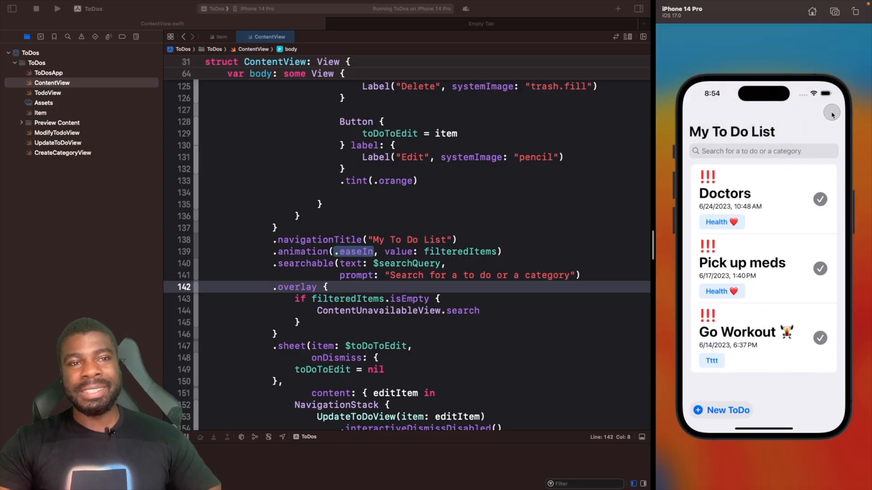
{"action": "left_click", "coordinate": [832, 112]}
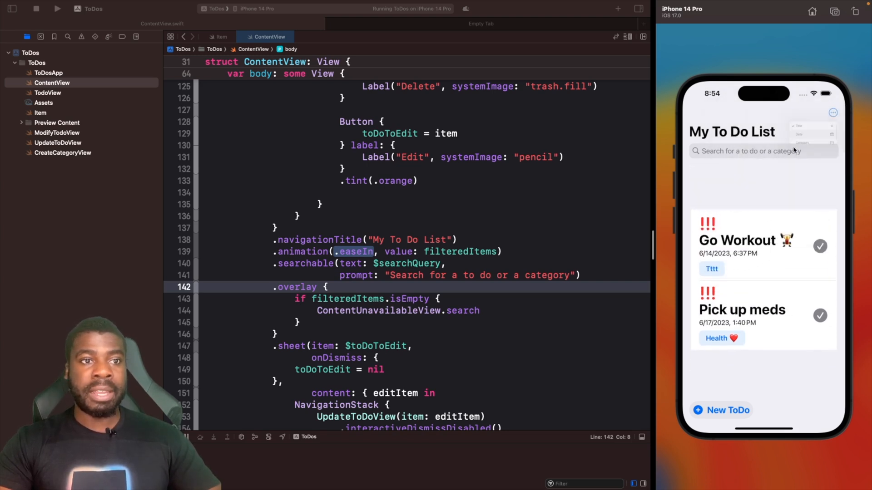
Search the to-dos for 'o', then clear the query to restore all three items.
{"action": "left_click", "coordinate": [745, 151]}
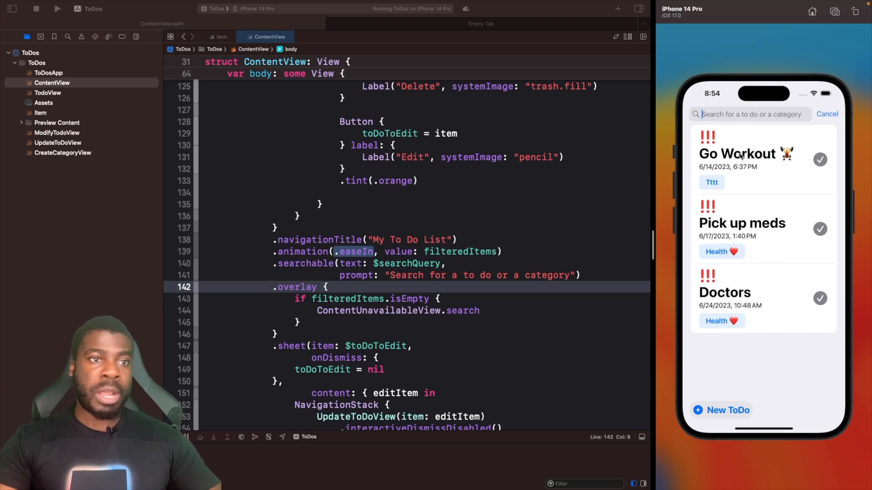
{"action": "type", "text": "o"}
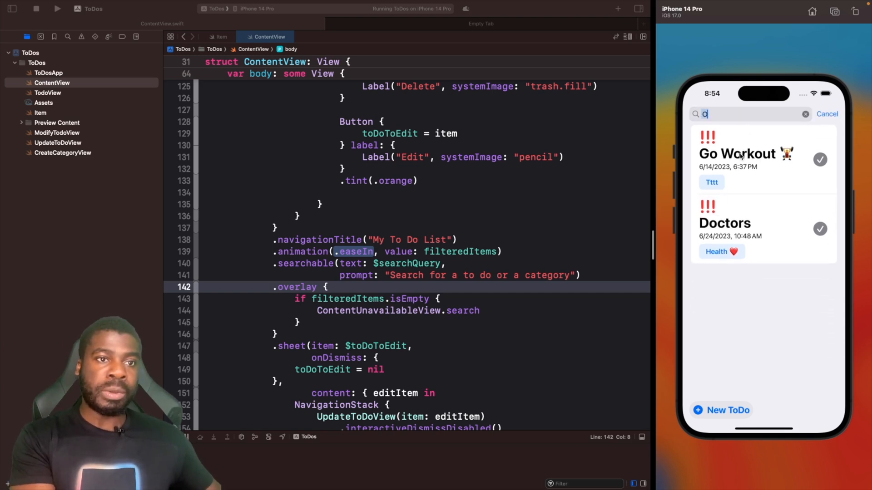
{"action": "left_click", "coordinate": [804, 114]}
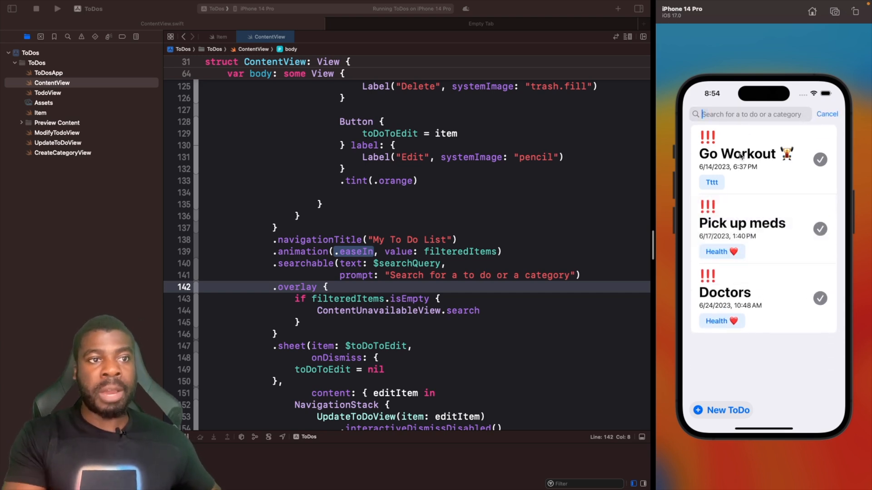